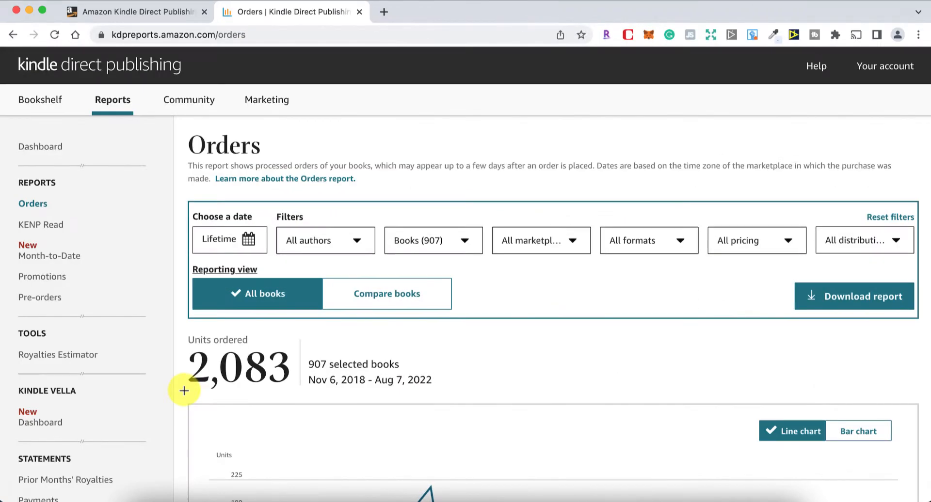
{"action": "mouse_move", "coordinate": [315, 364]}
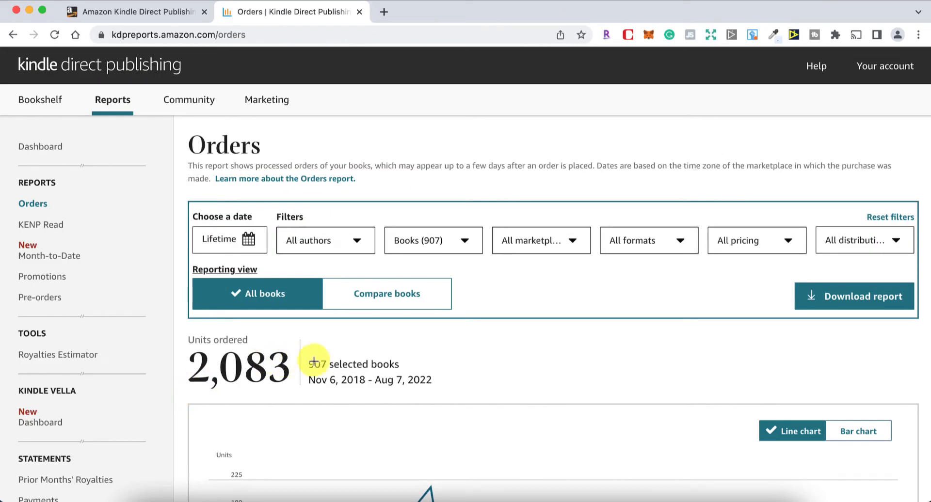
{"action": "mouse_move", "coordinate": [375, 364]}
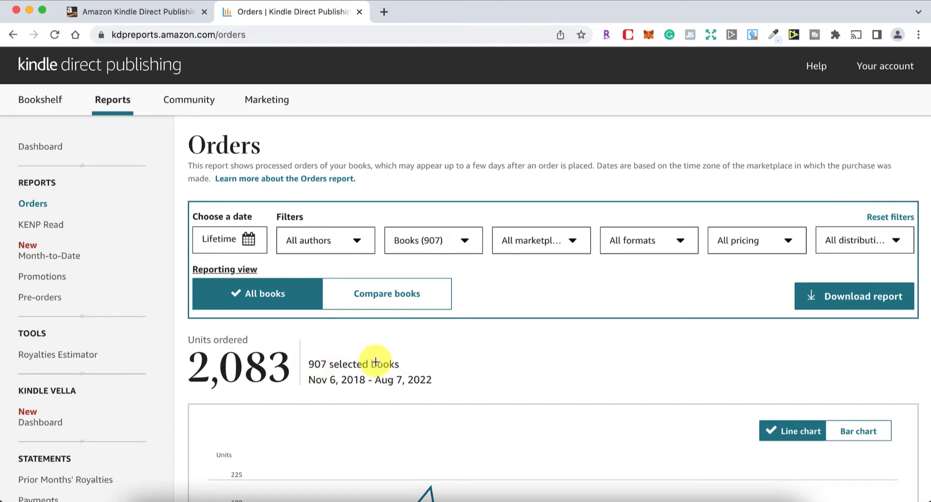
{"action": "mouse_move", "coordinate": [323, 354]}
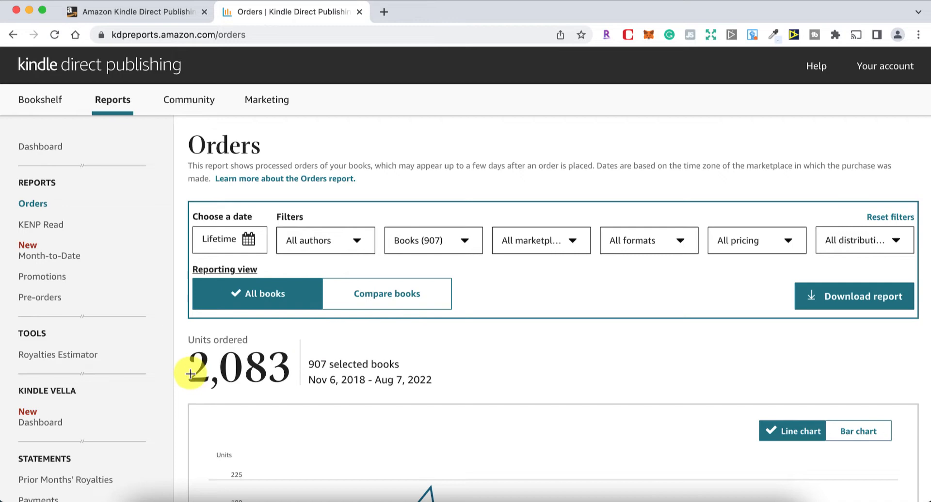
{"action": "mouse_move", "coordinate": [333, 393]}
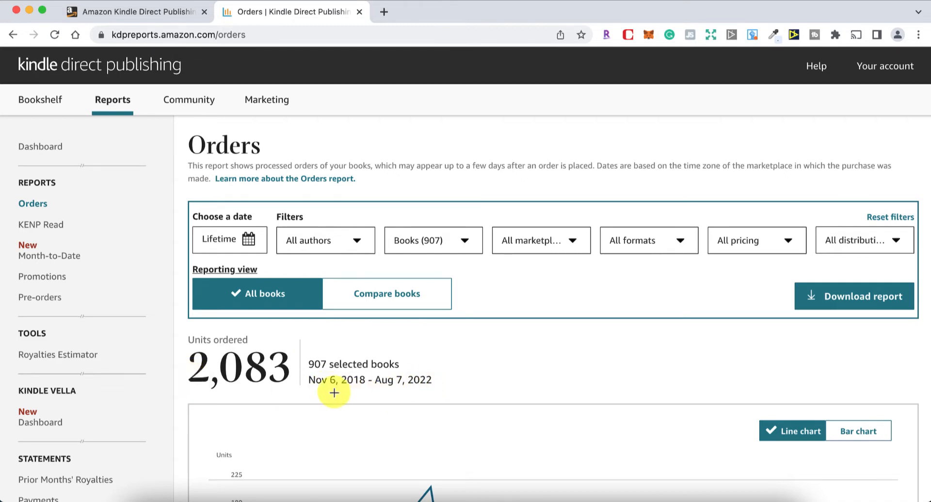
{"action": "mouse_move", "coordinate": [318, 392]}
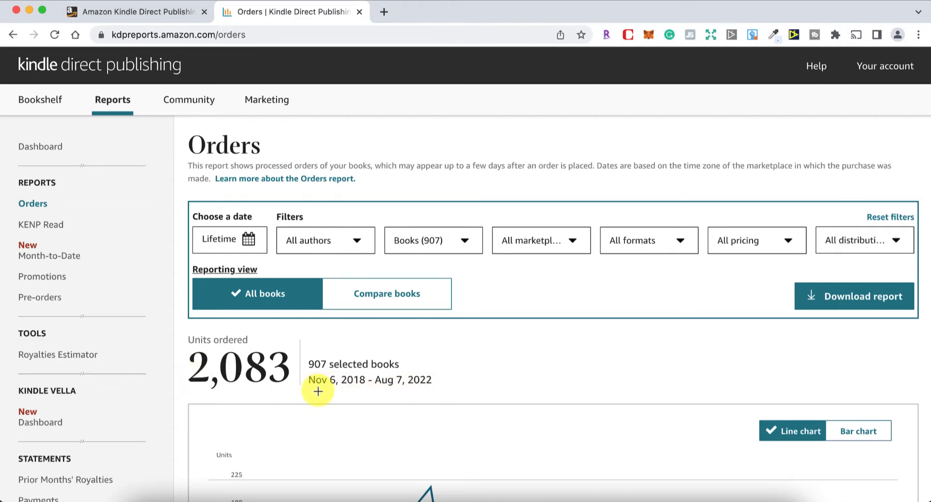
{"action": "mouse_move", "coordinate": [196, 391]}
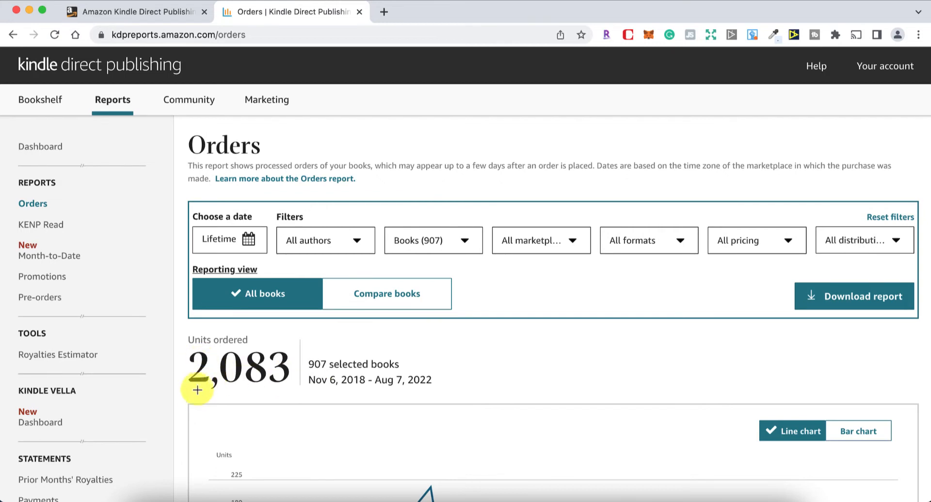
{"action": "mouse_move", "coordinate": [185, 390]}
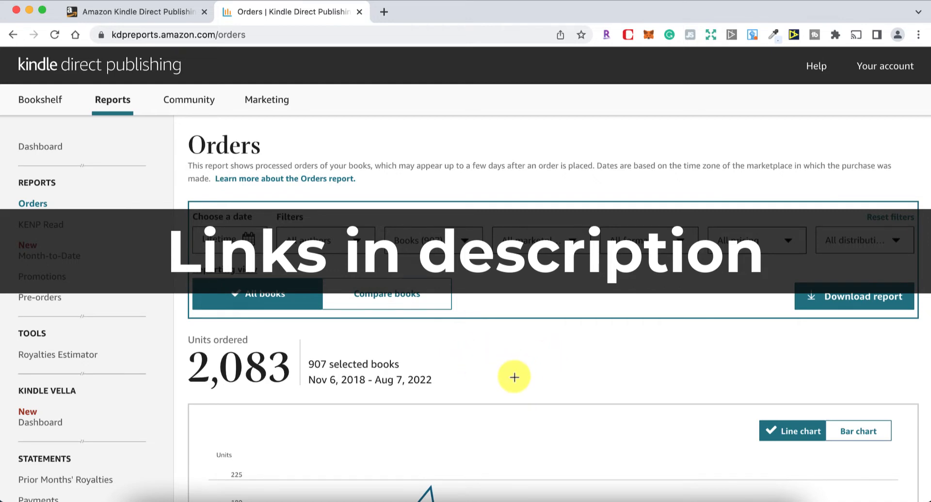
{"action": "mouse_move", "coordinate": [178, 379]}
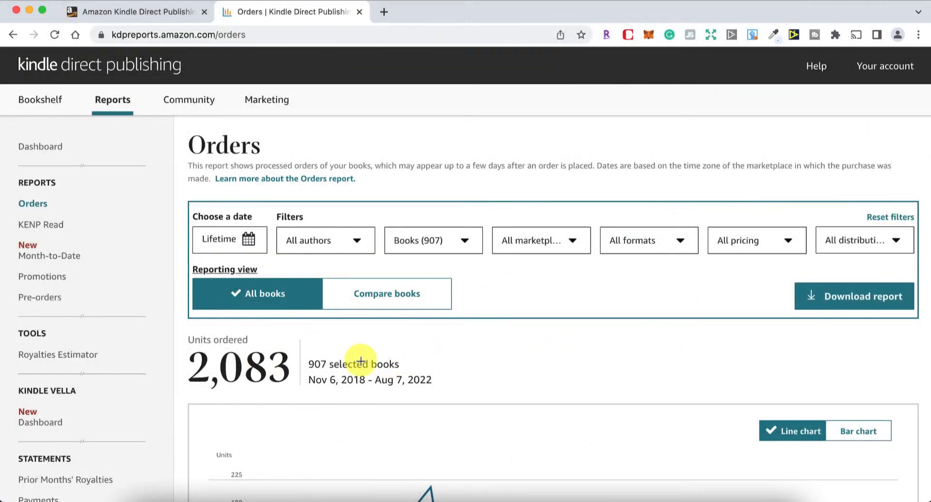
{"action": "mouse_move", "coordinate": [520, 381]}
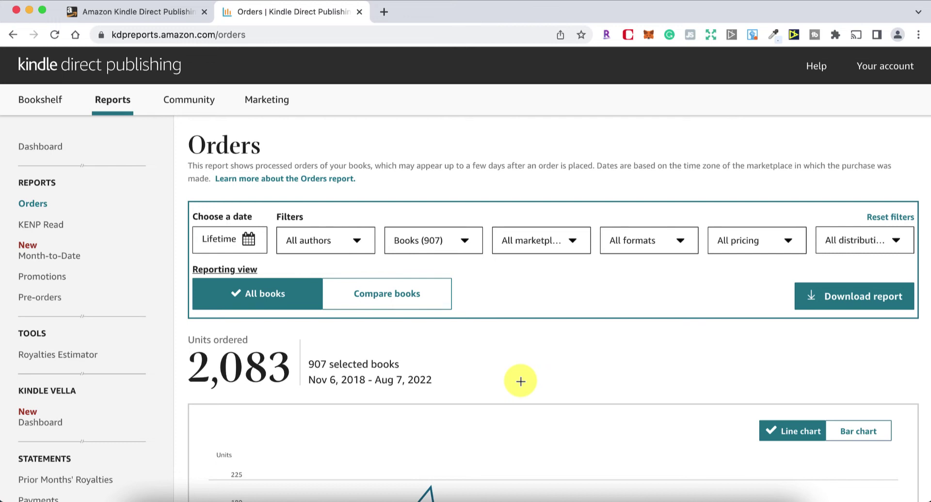
{"action": "mouse_move", "coordinate": [507, 366]}
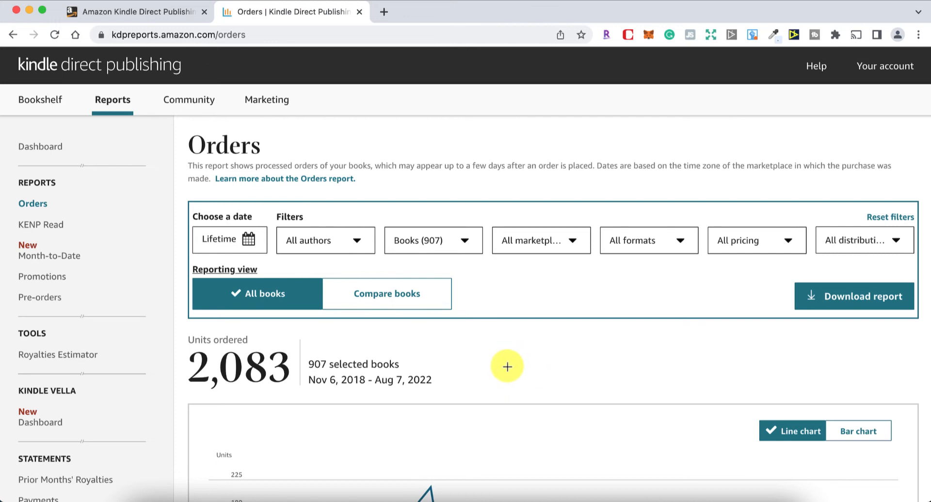
{"action": "mouse_move", "coordinate": [468, 343]}
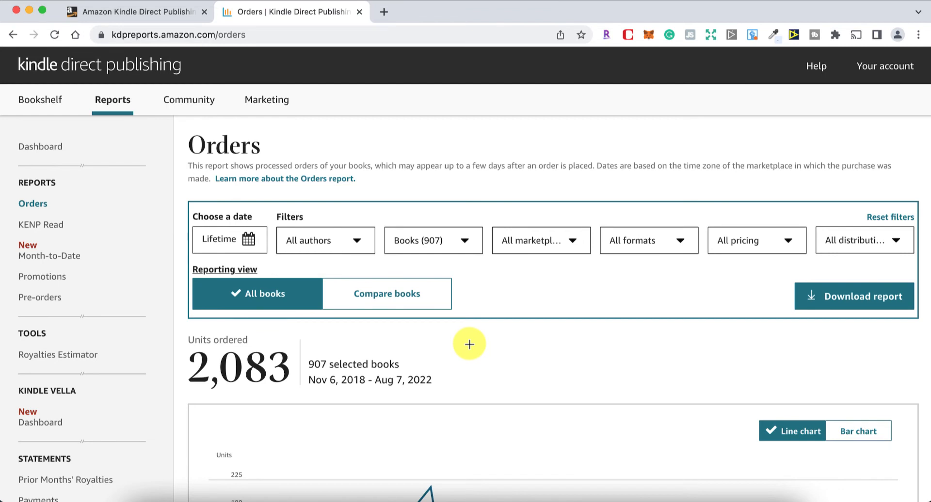
{"action": "mouse_move", "coordinate": [549, 370]}
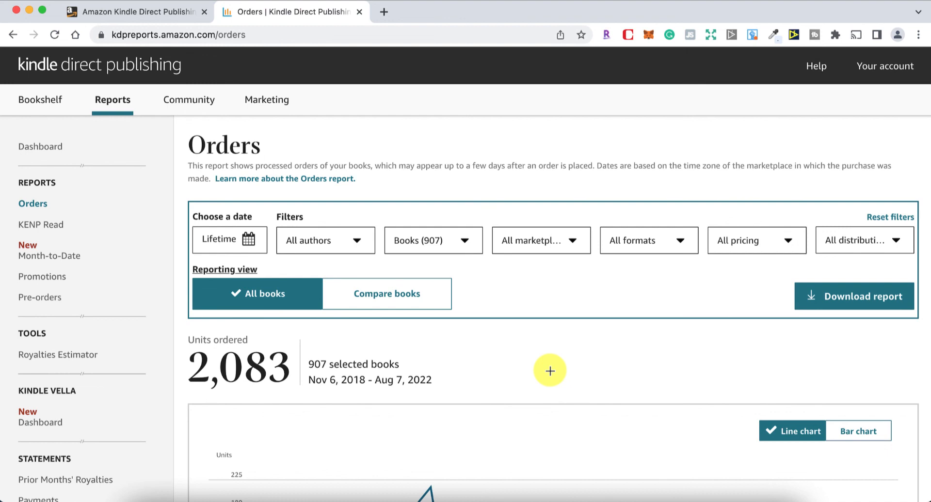
{"action": "mouse_move", "coordinate": [516, 346]}
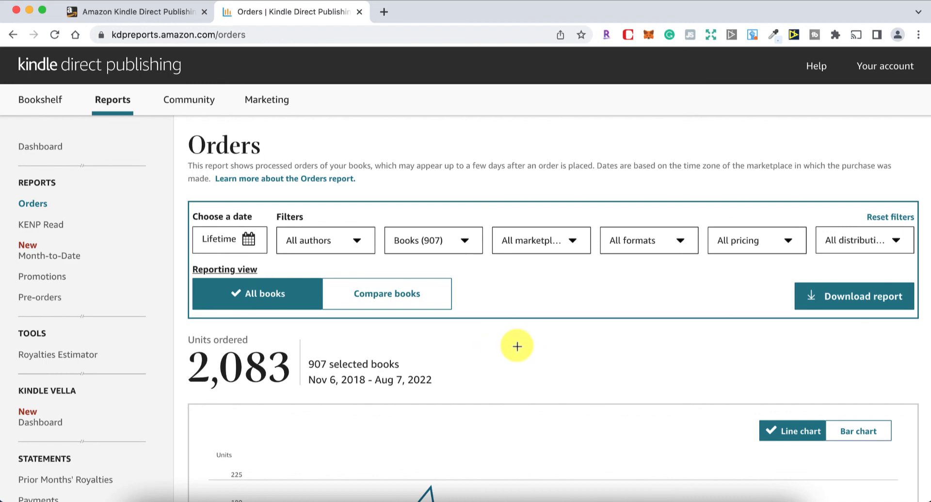
{"action": "mouse_move", "coordinate": [487, 354]}
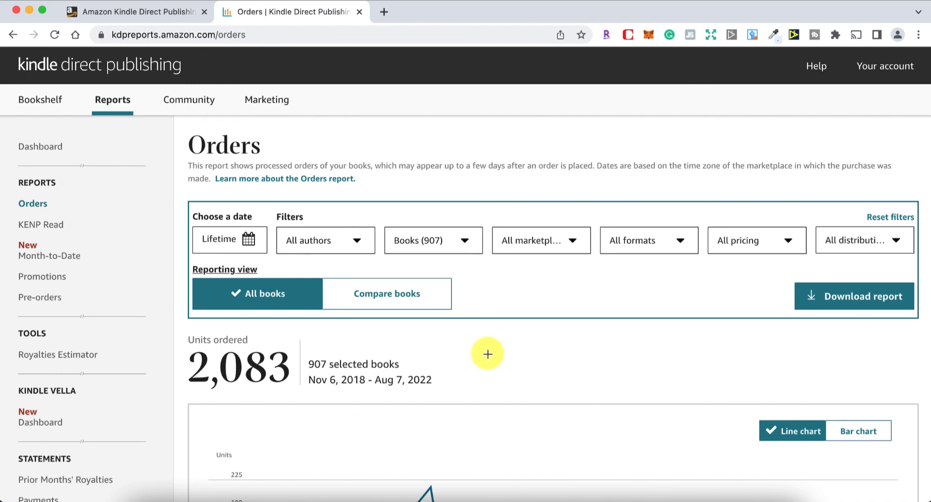